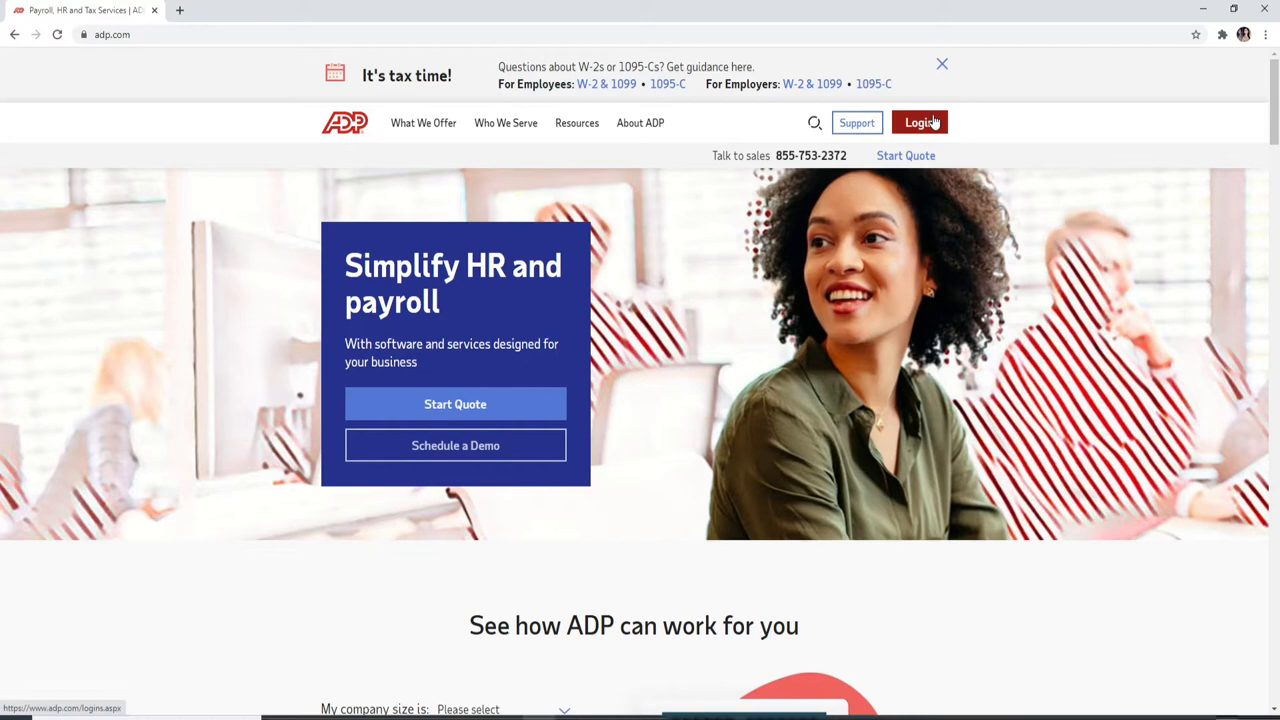
Reach the User Logins page from Login and show the Common Logins list.
left_click(920, 122)
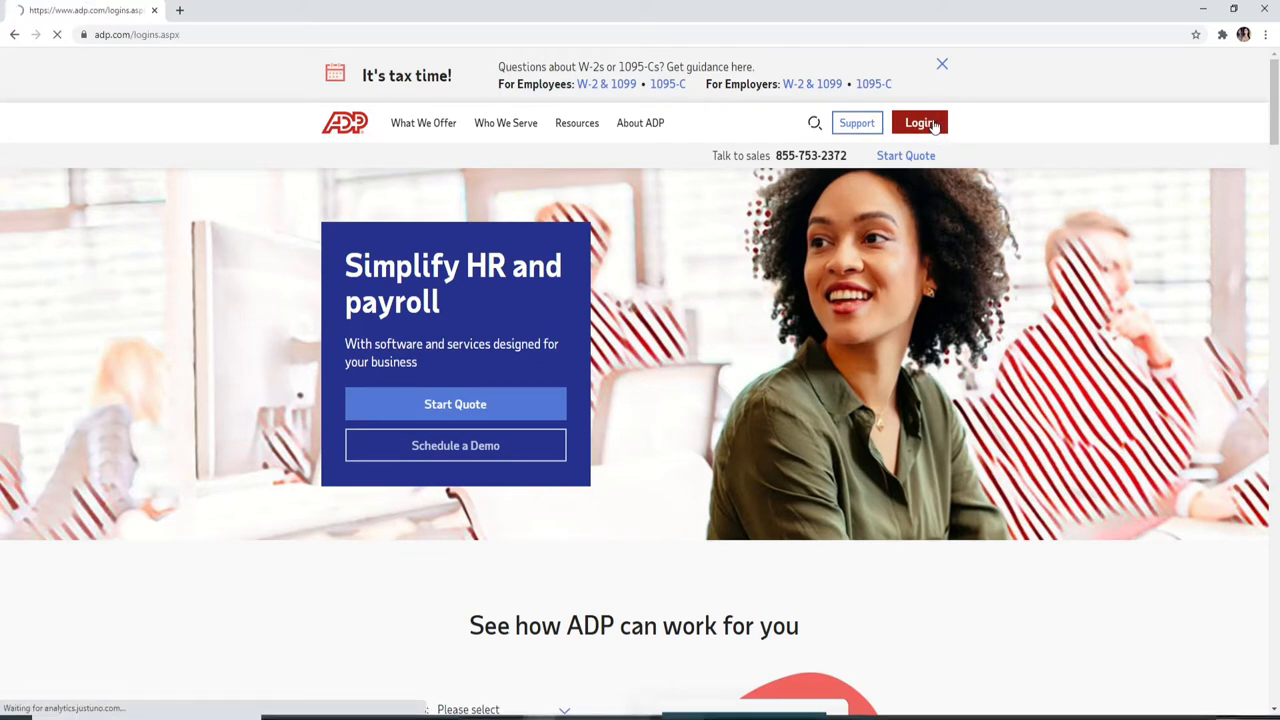
left_click(918, 122)
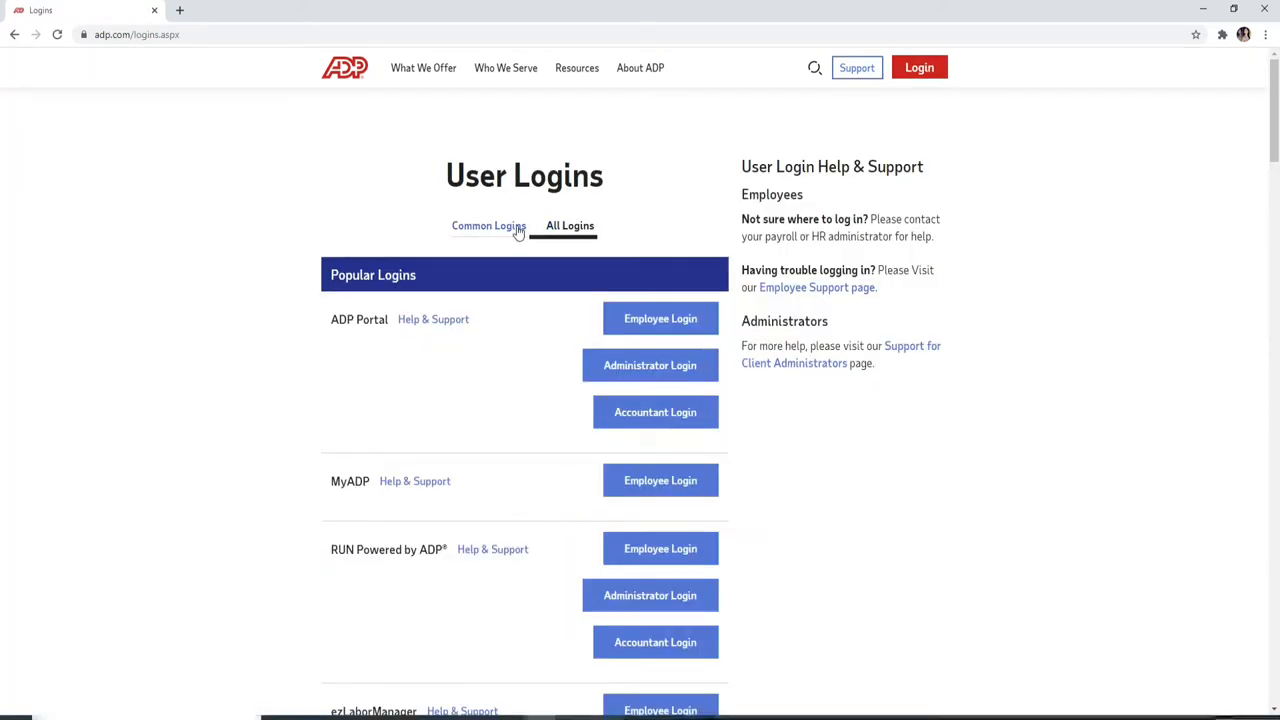
left_click(488, 224)
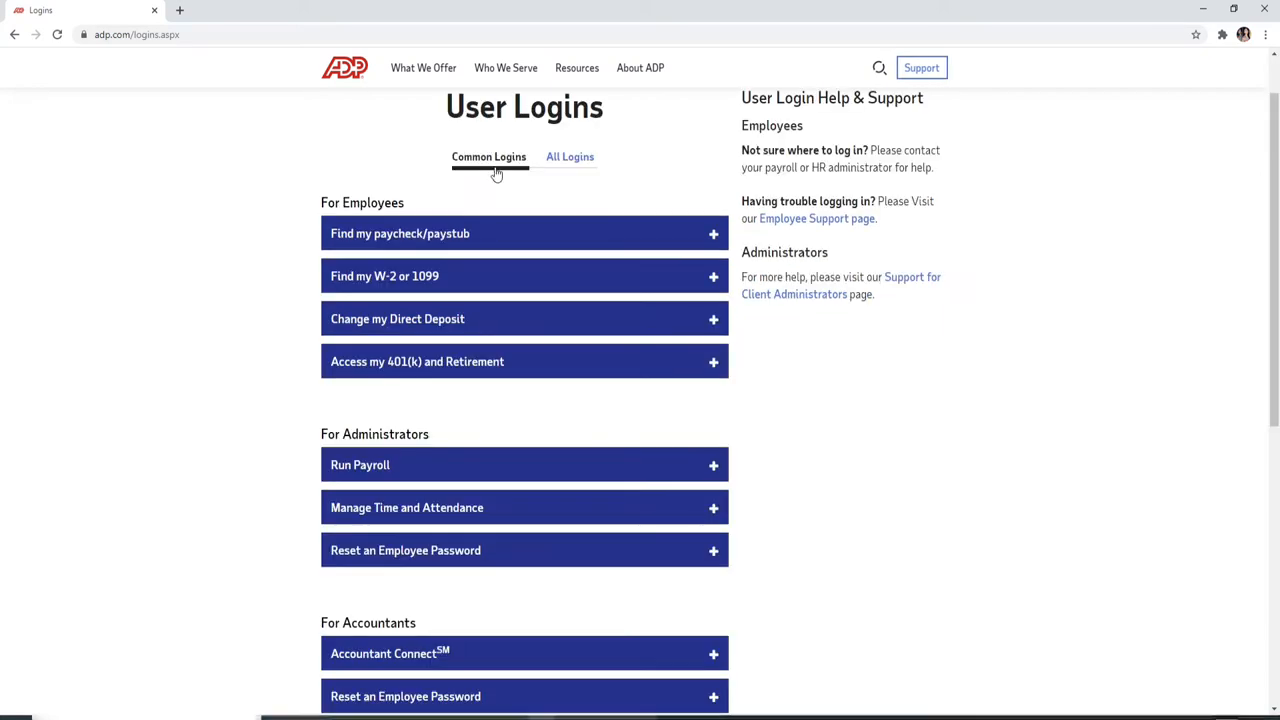
mouse_move(436, 230)
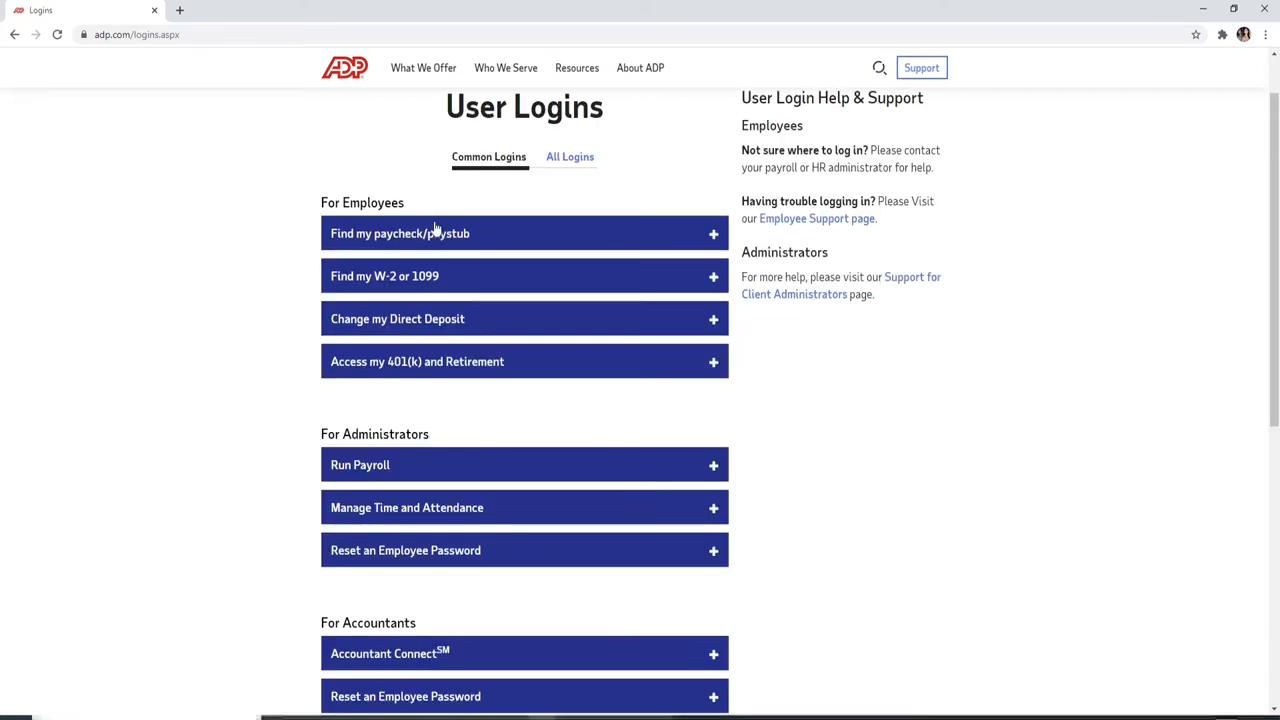
mouse_move(430, 204)
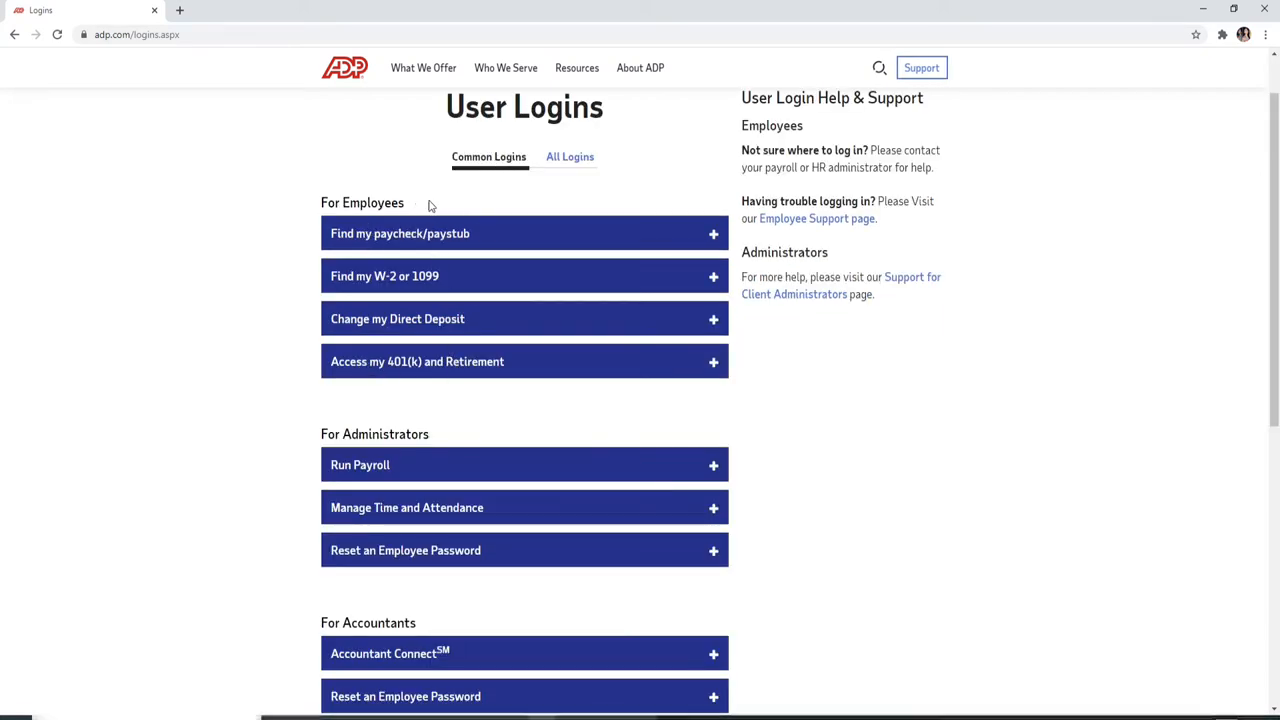
scroll("down", 3)
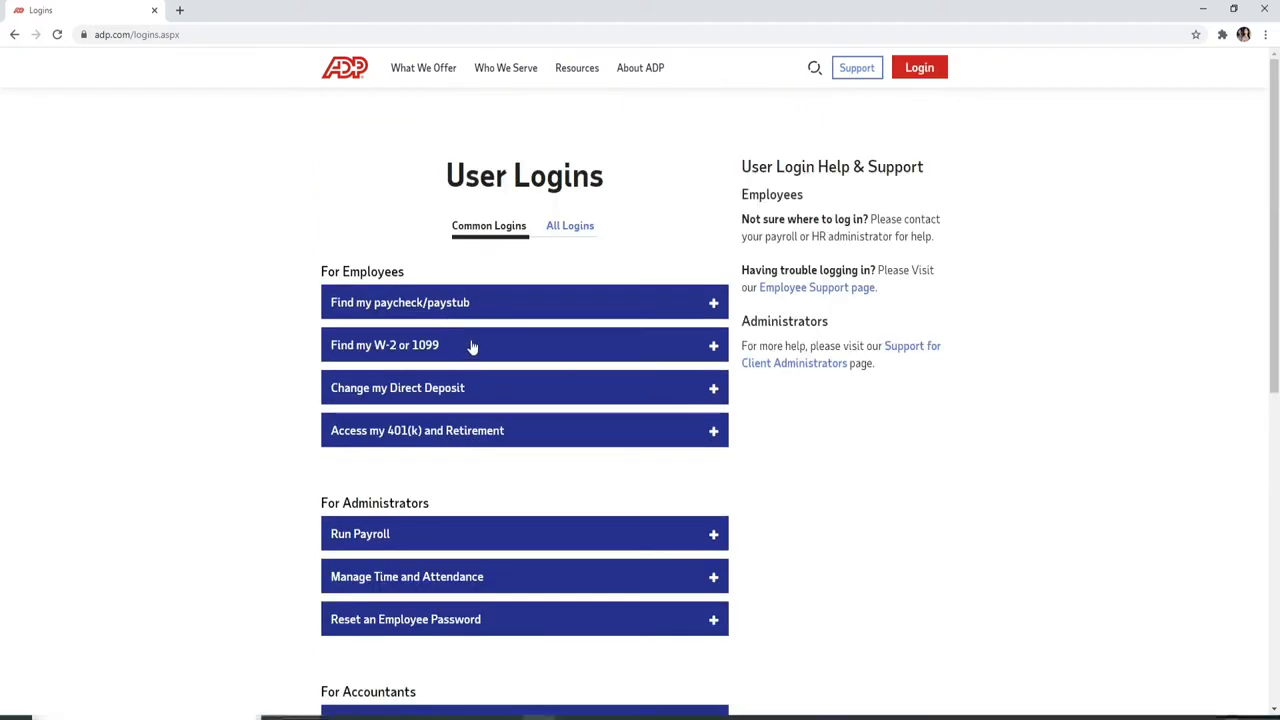
scroll("down", 3)
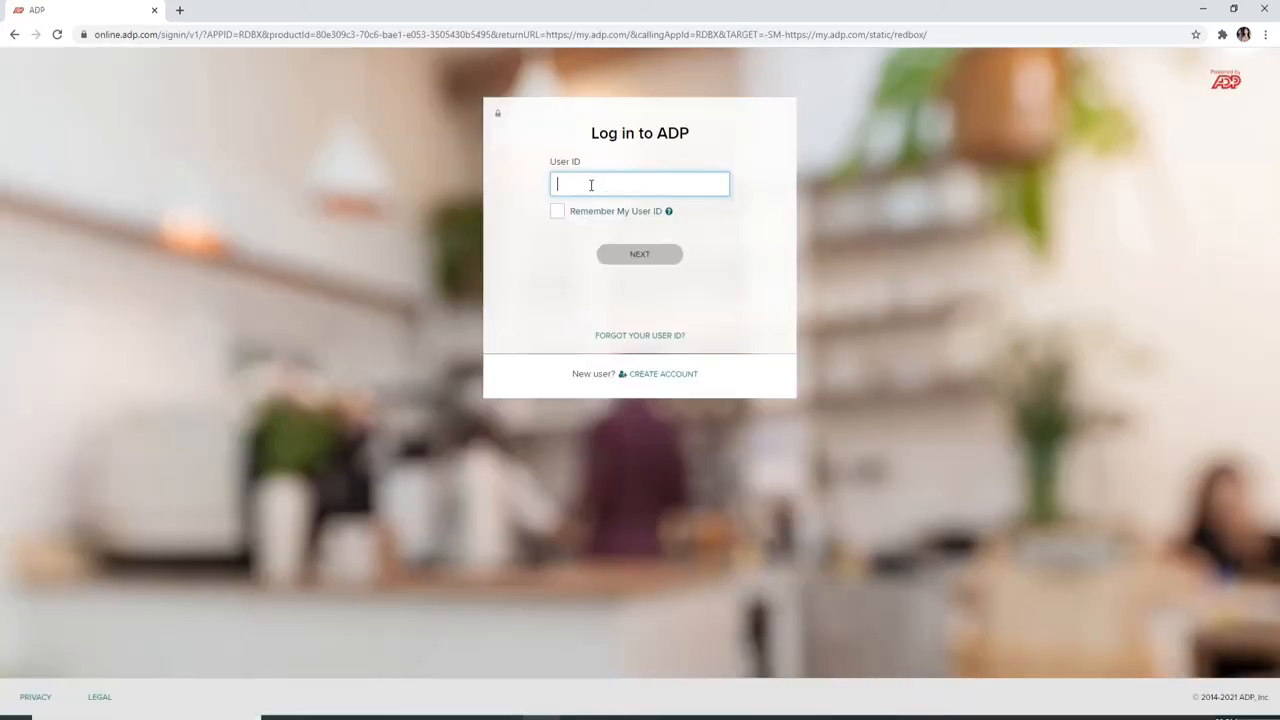
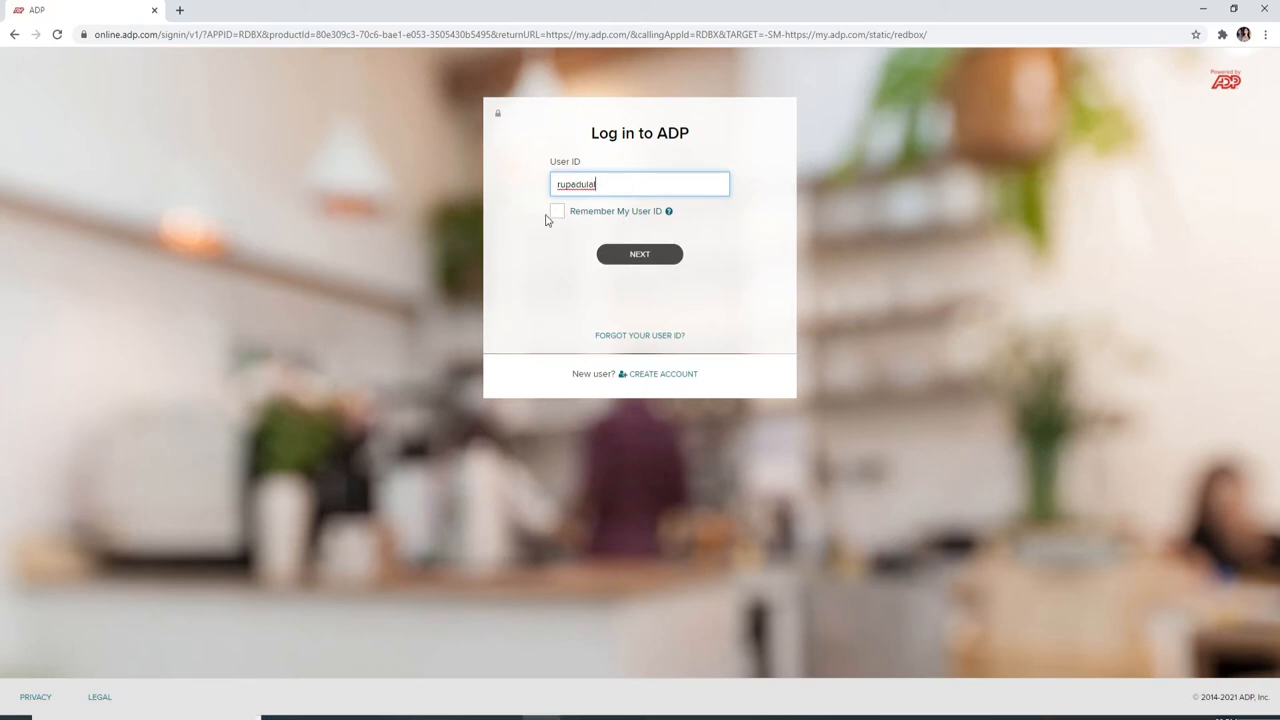
left_click(556, 212)
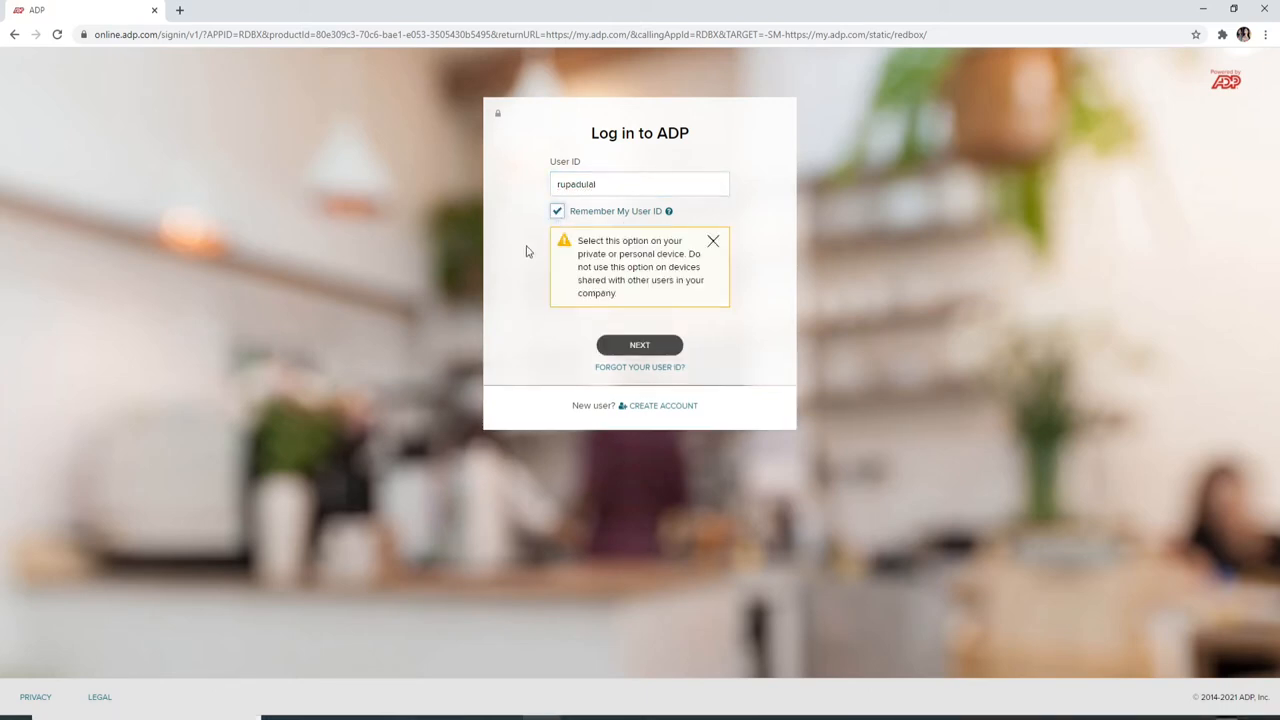
mouse_move(700, 324)
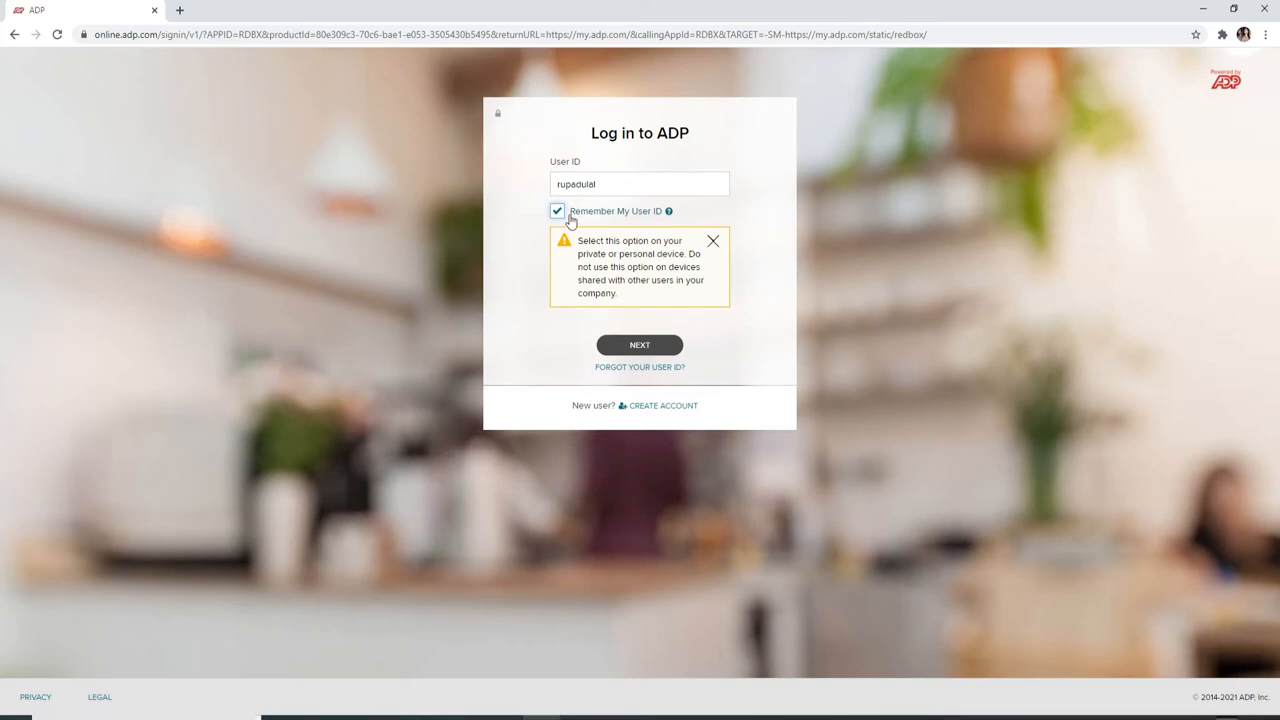
left_click(556, 212)
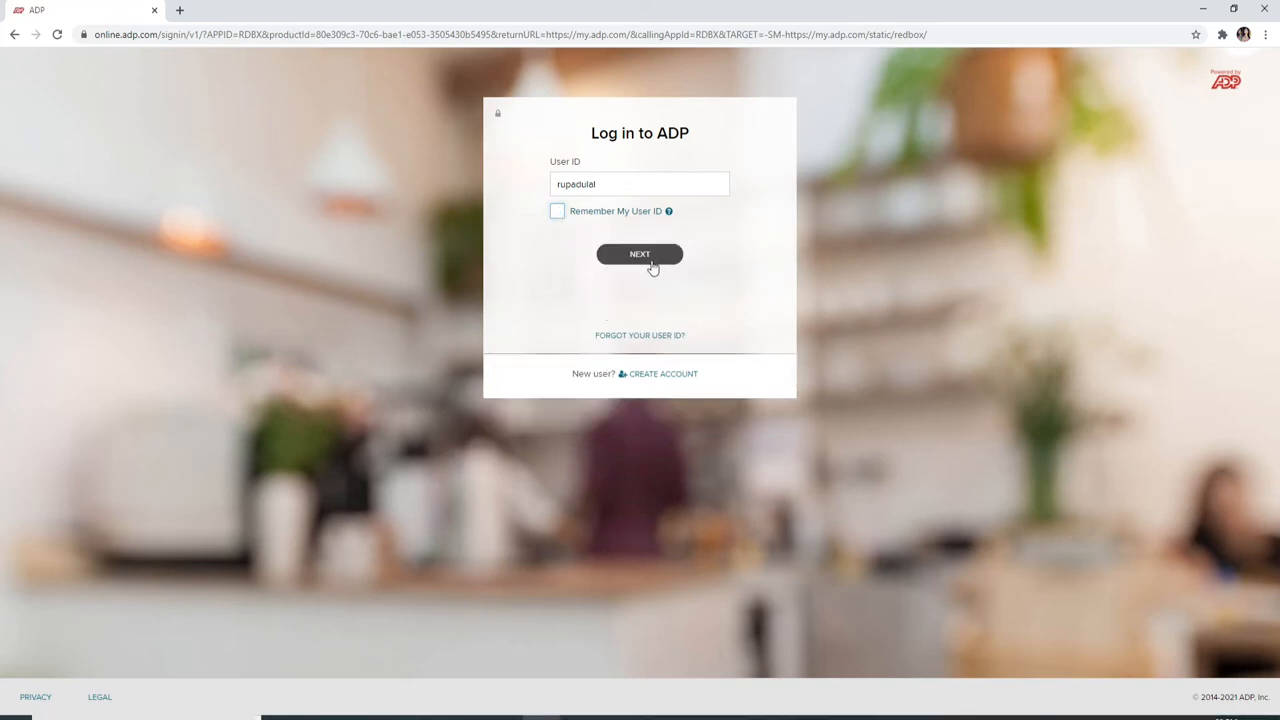
left_click(640, 252)
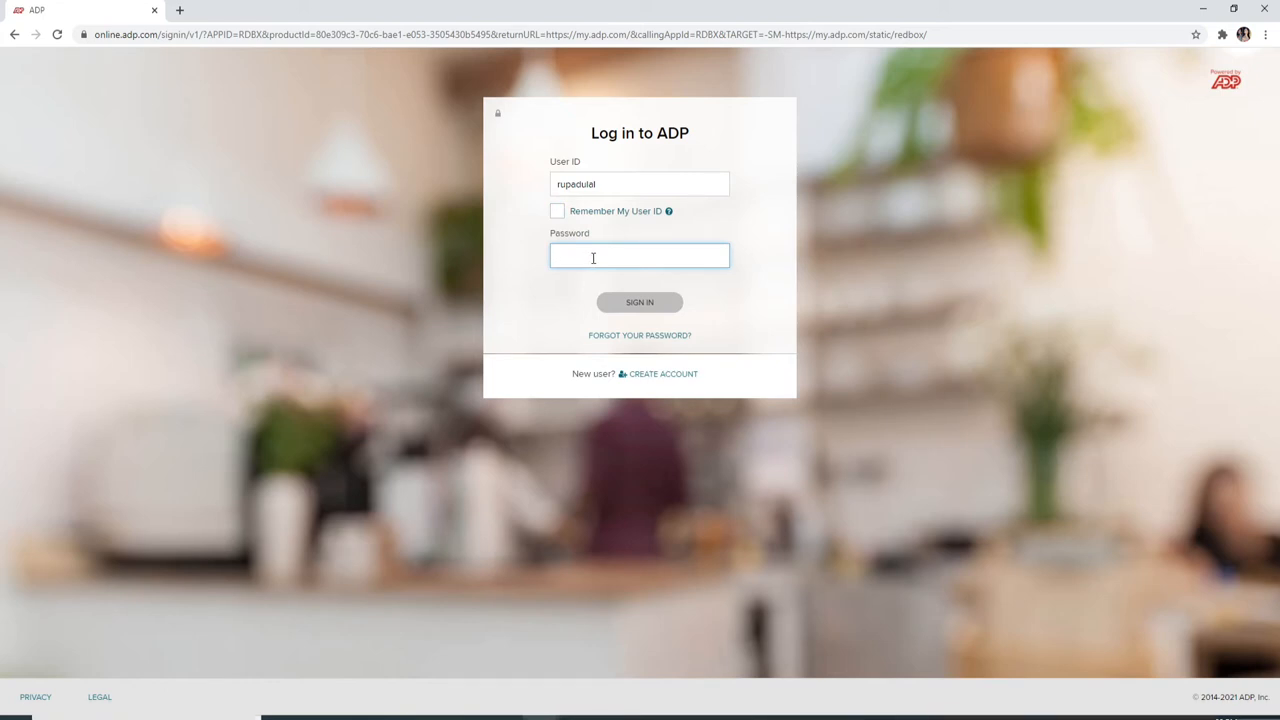
Enter the password on the Log in to ADP form.
type("password")
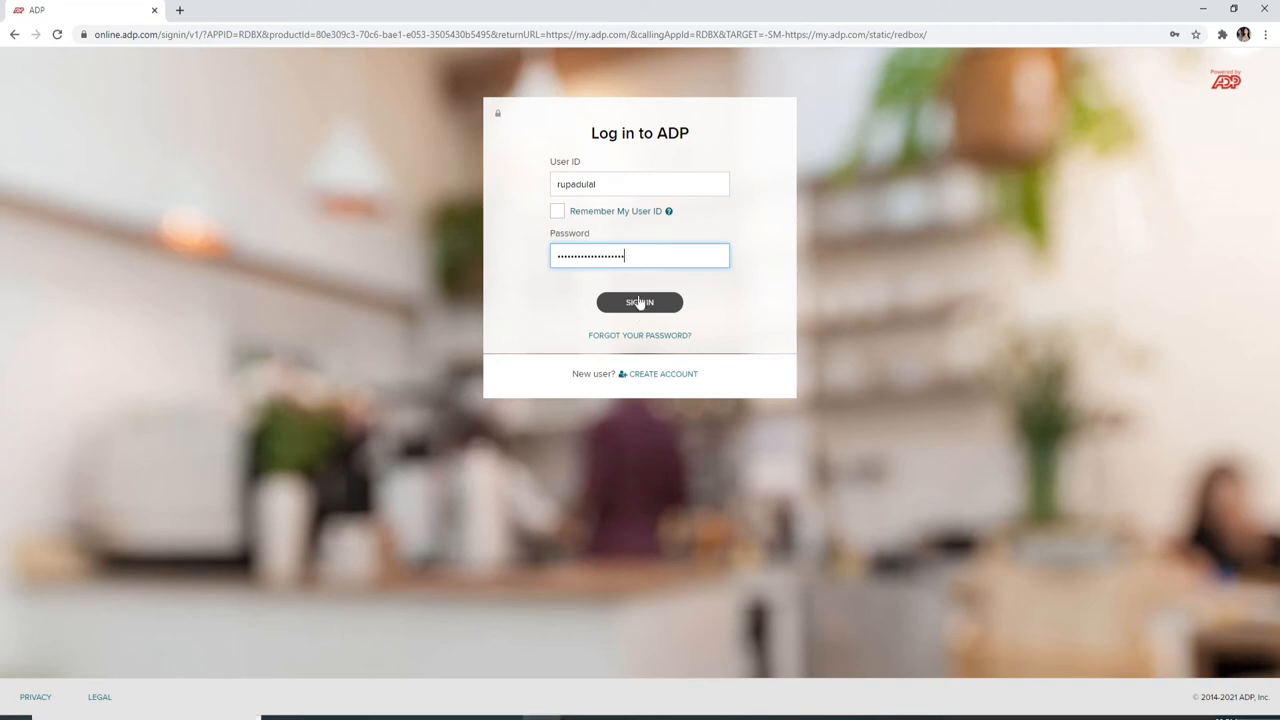
mouse_move(640, 336)
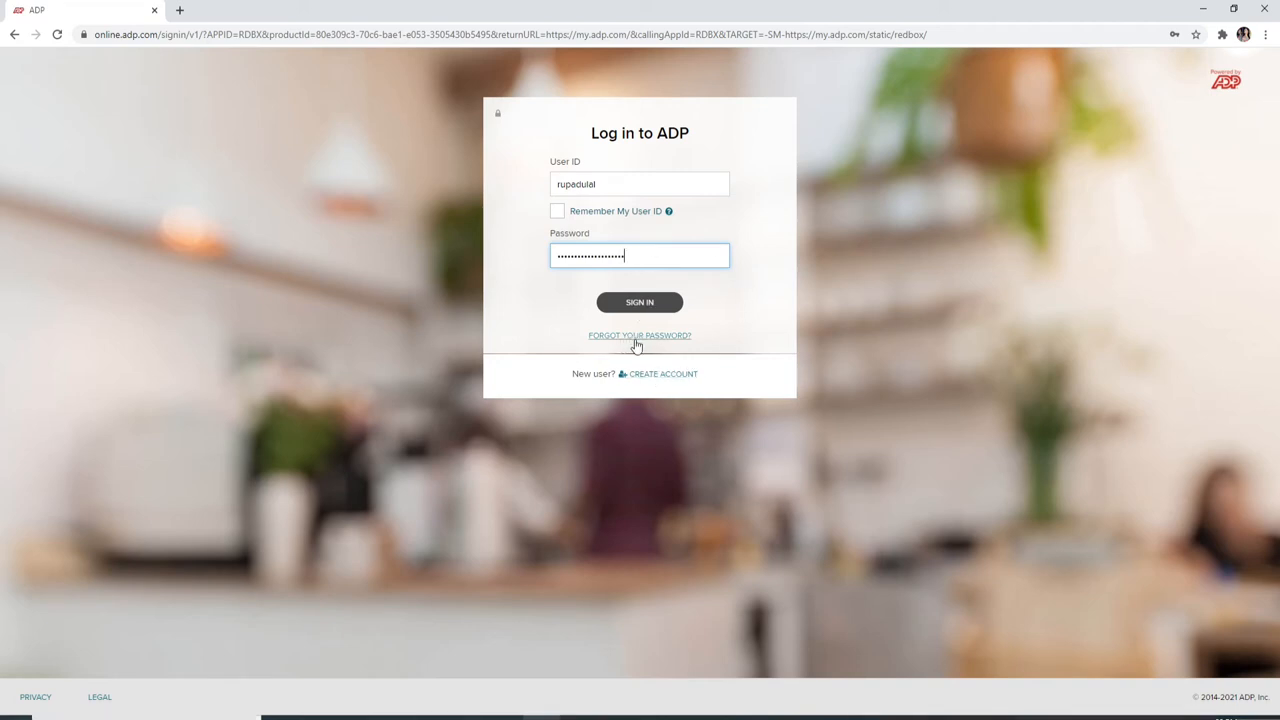
mouse_move(640, 336)
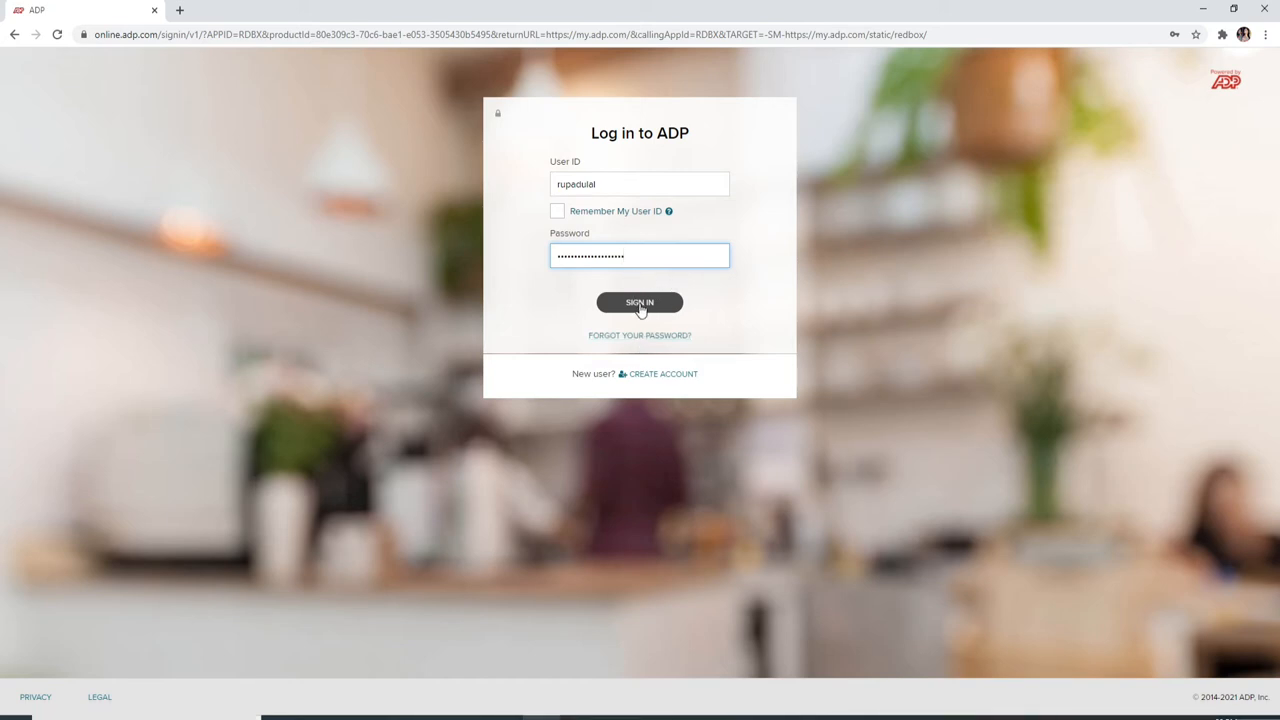
mouse_move(516, 252)
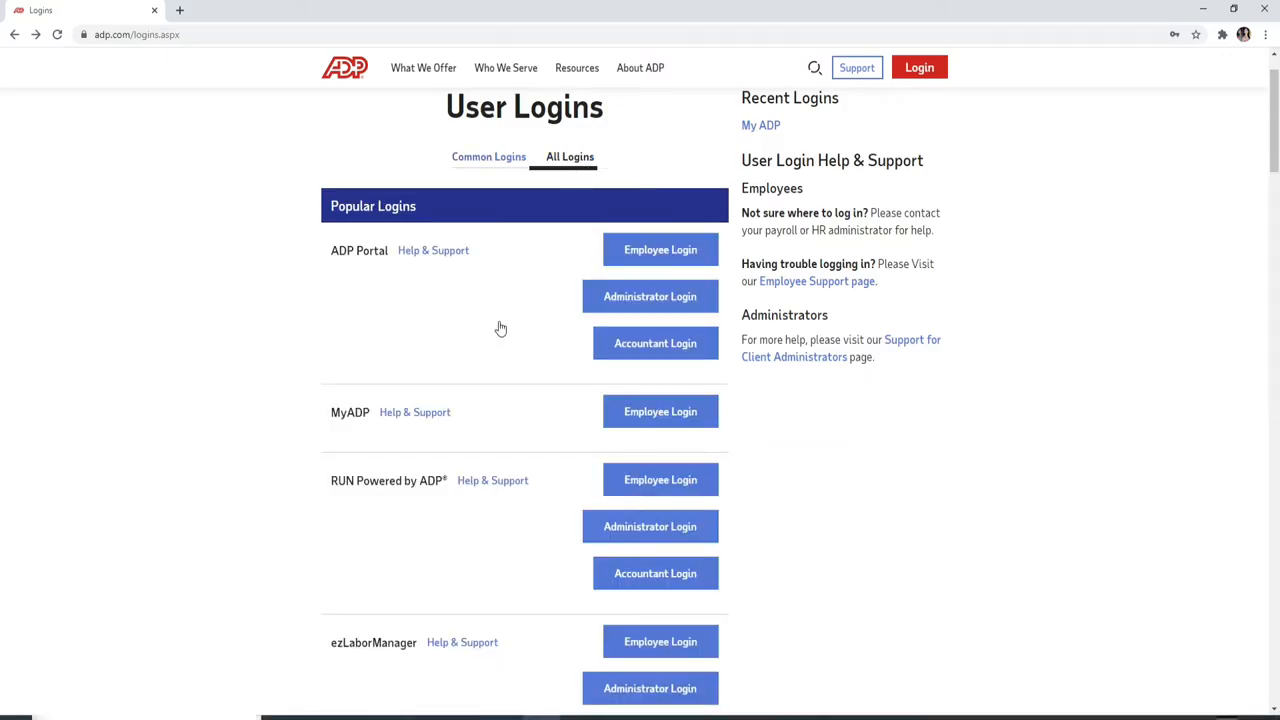
Scroll back up the User Logins list toward the ADP Portal entry.
scroll("up", 3)
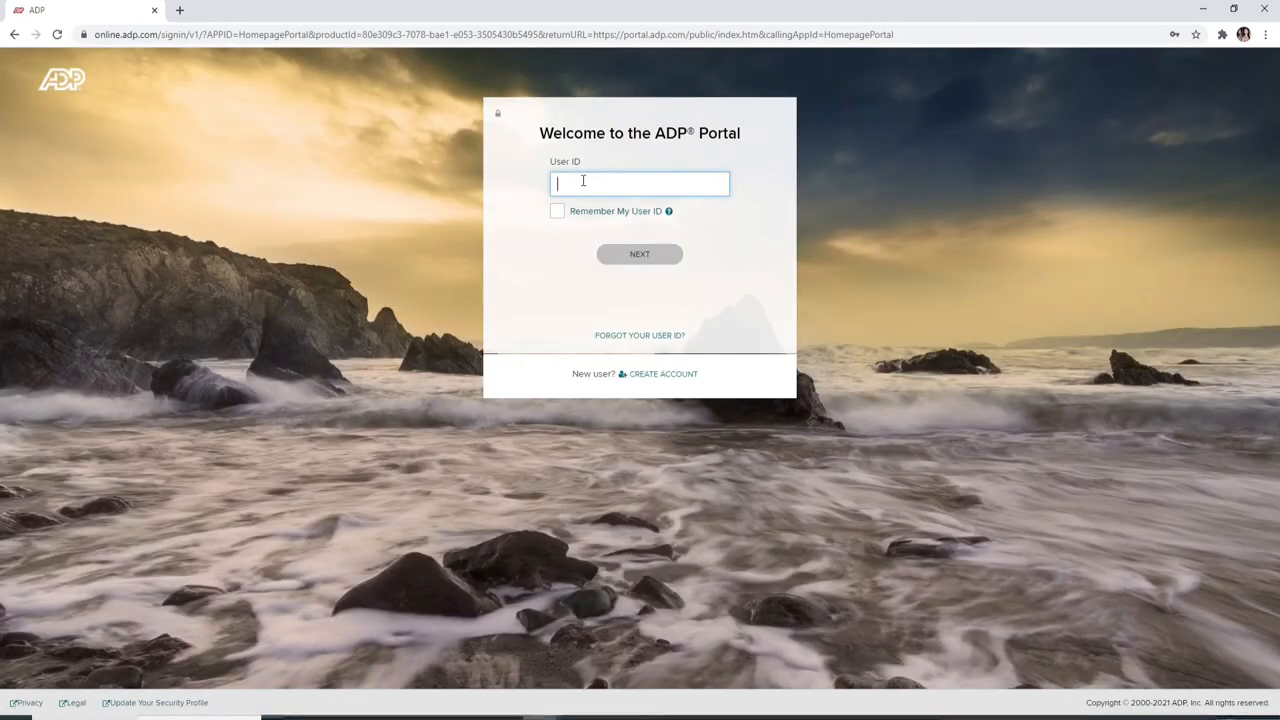
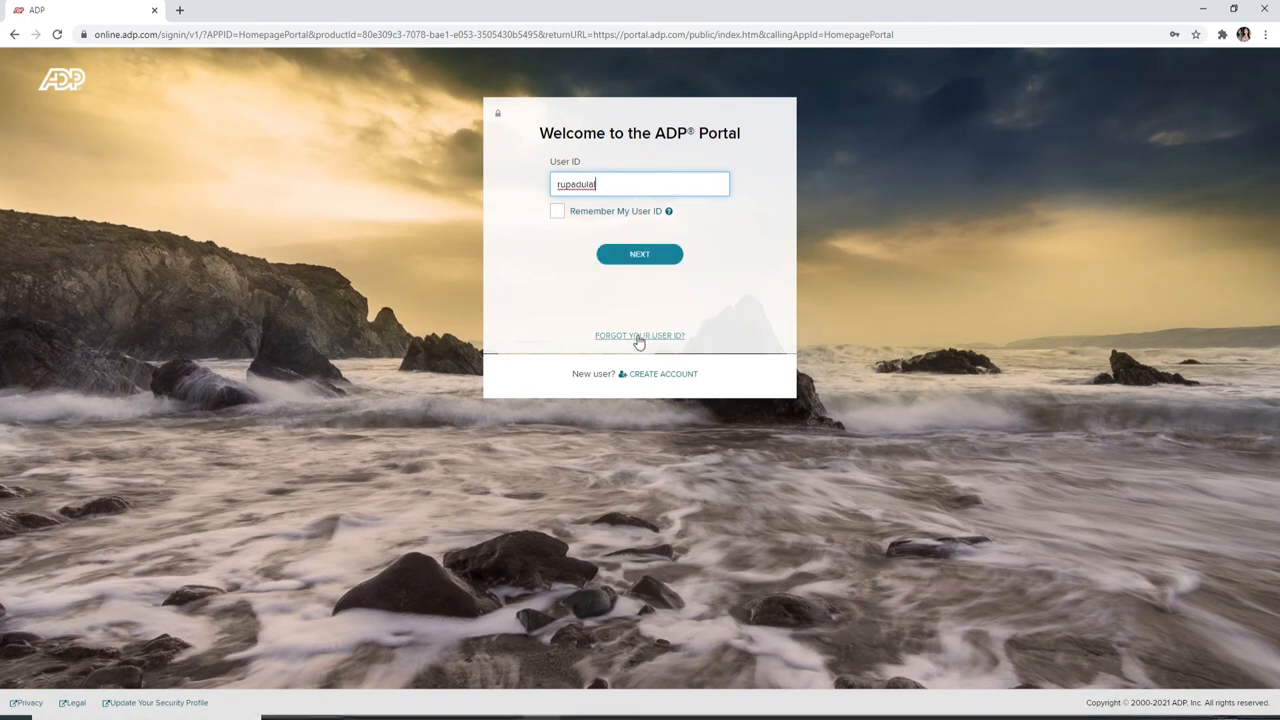
mouse_move(640, 336)
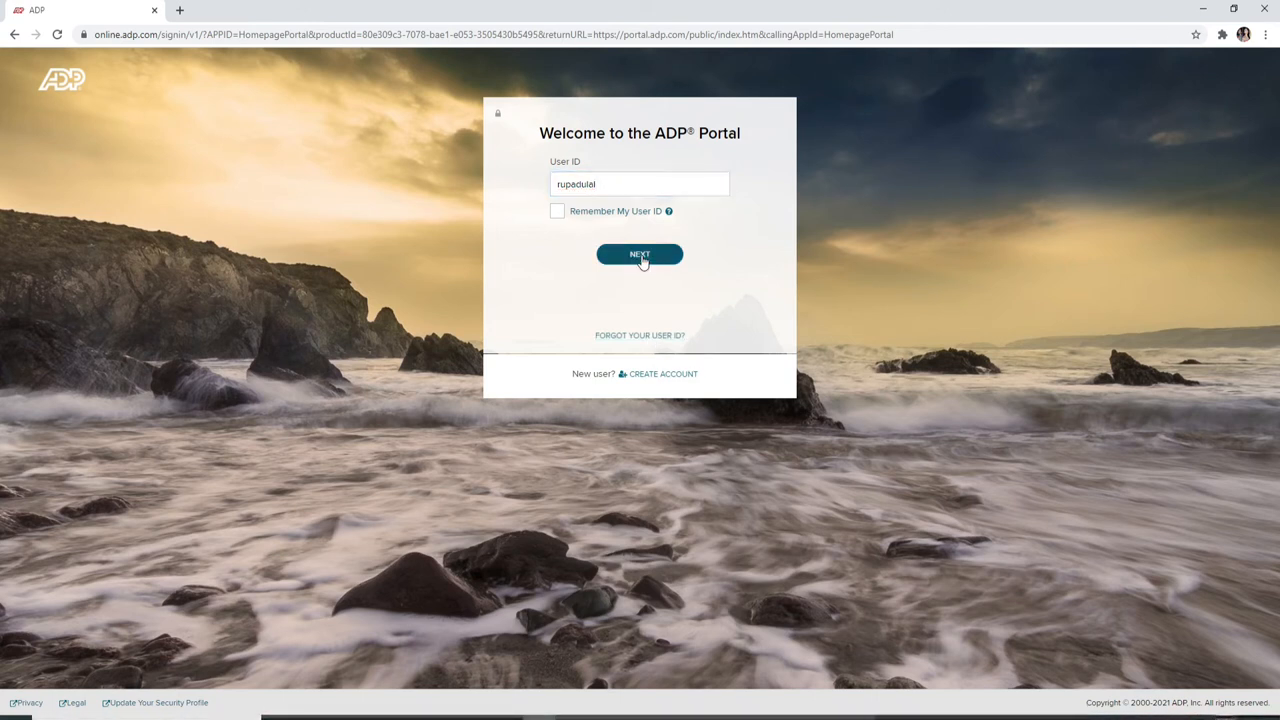
left_click(640, 254)
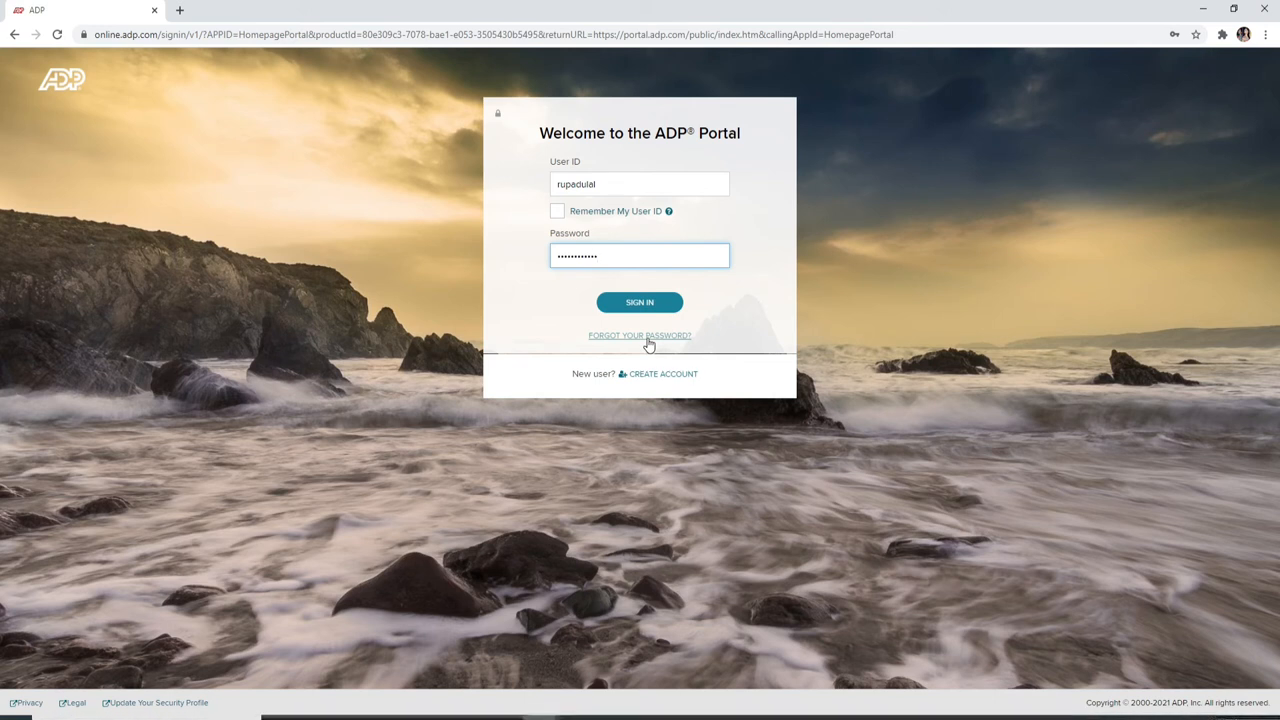
Enter the password on the ADP Portal sign-in form.
type("•")
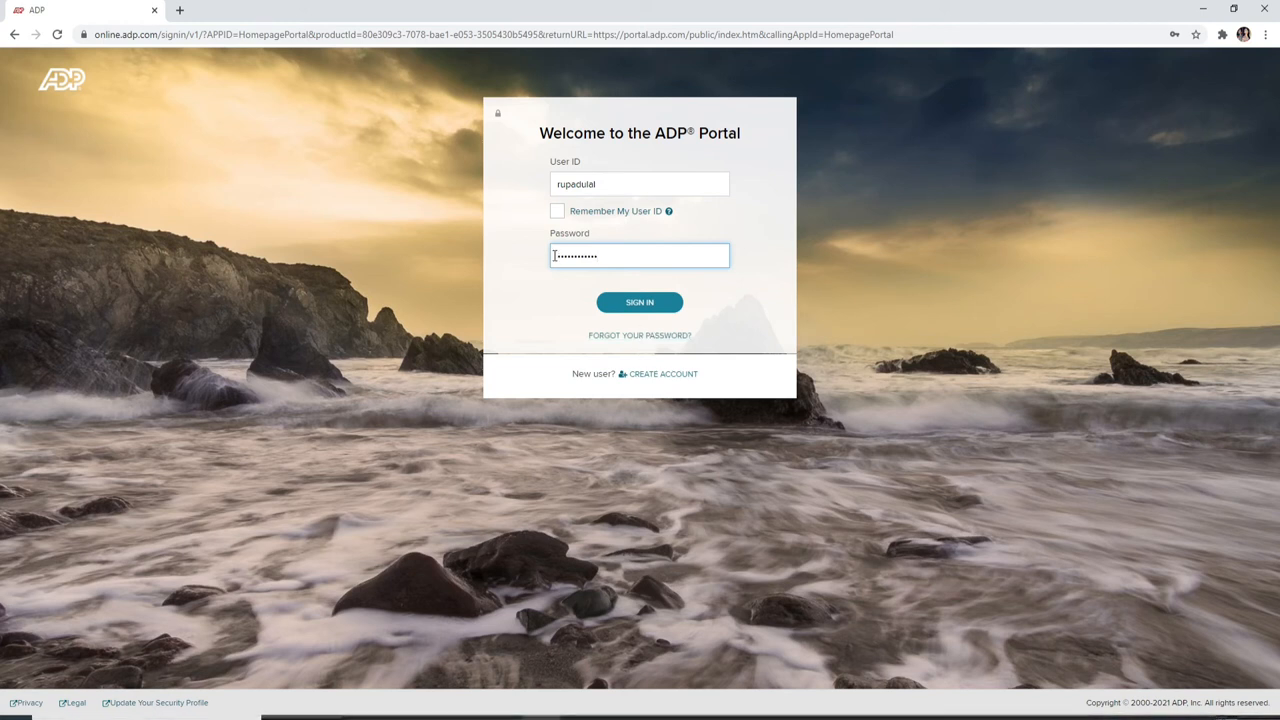
type("•")
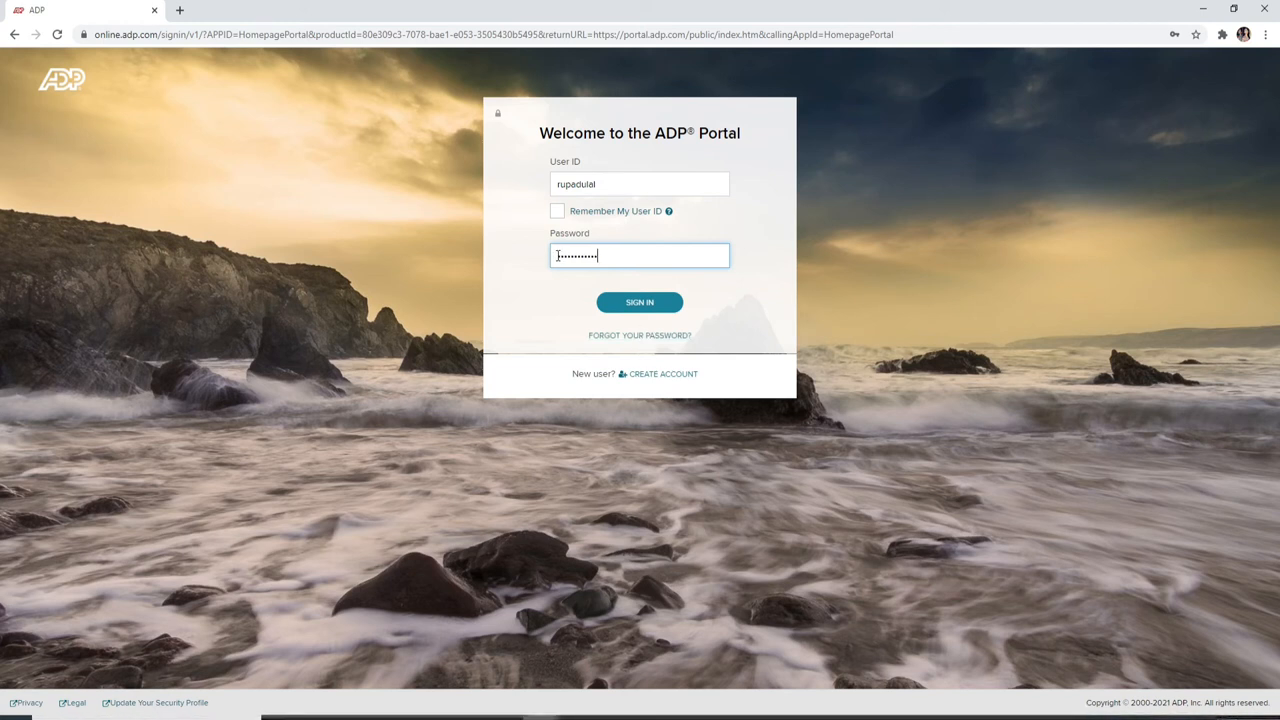